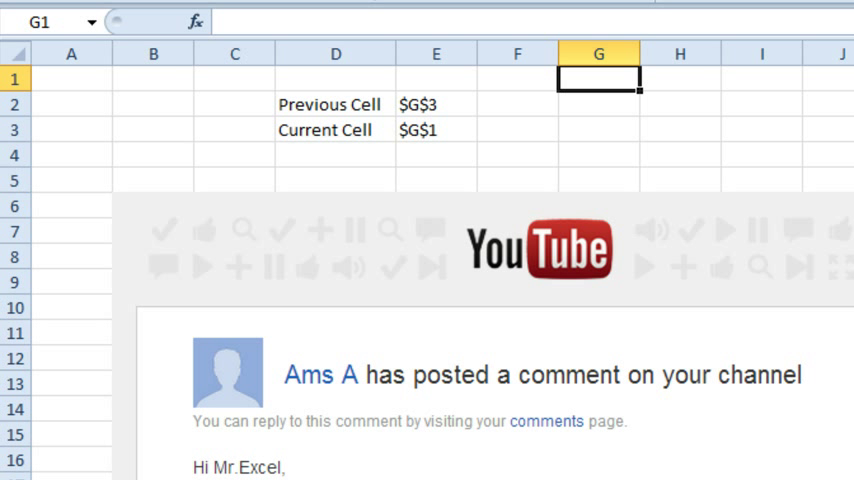
mouse_move(628, 96)
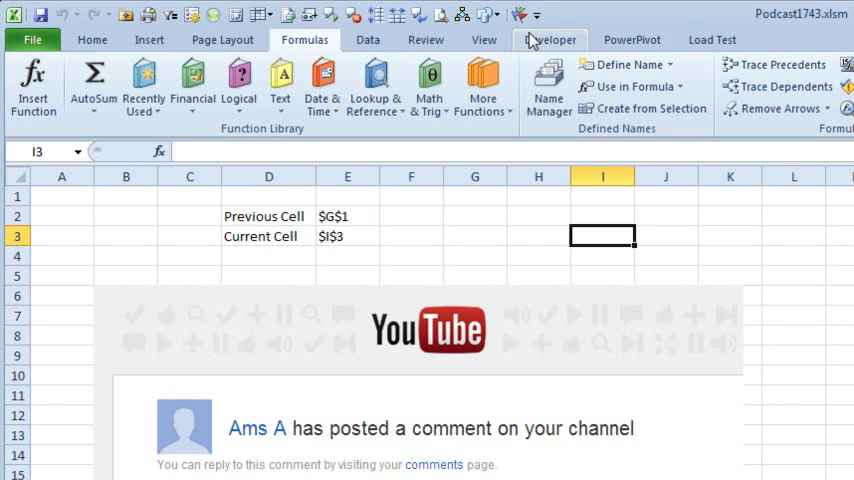
Record macro HowToStoreTextinName while defining a workbook name Testing with value "Hello"
left_click(548, 40)
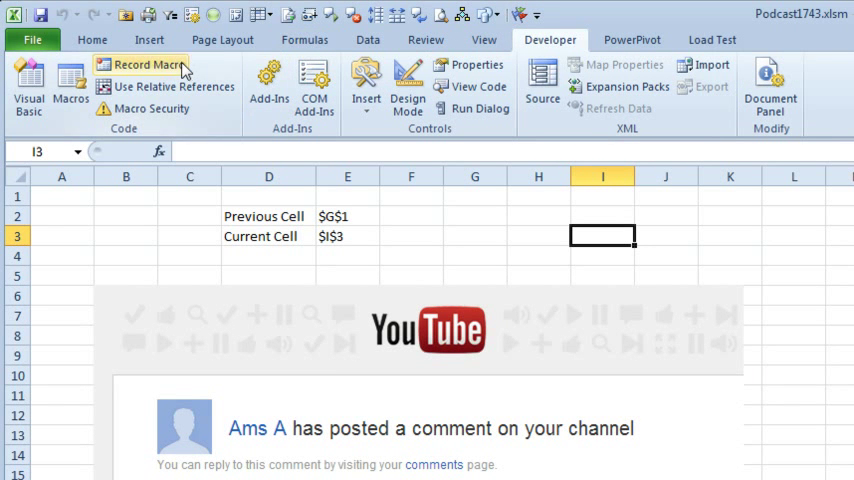
left_click(144, 64)
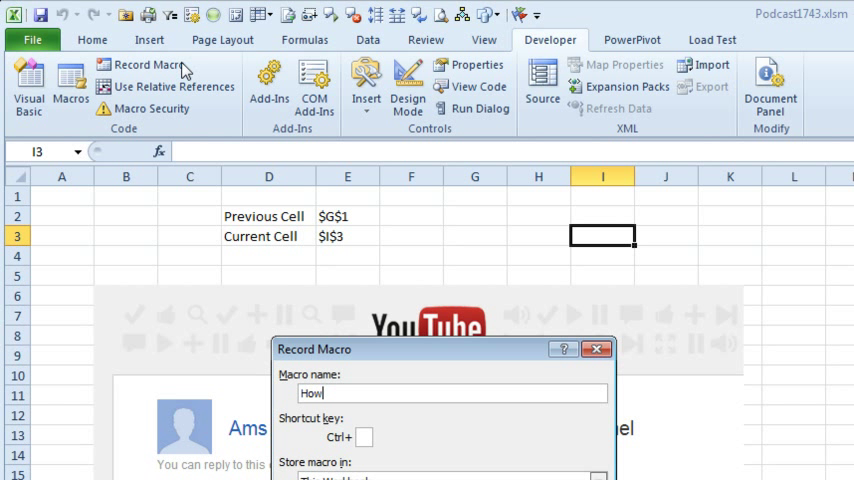
type("ToStore")
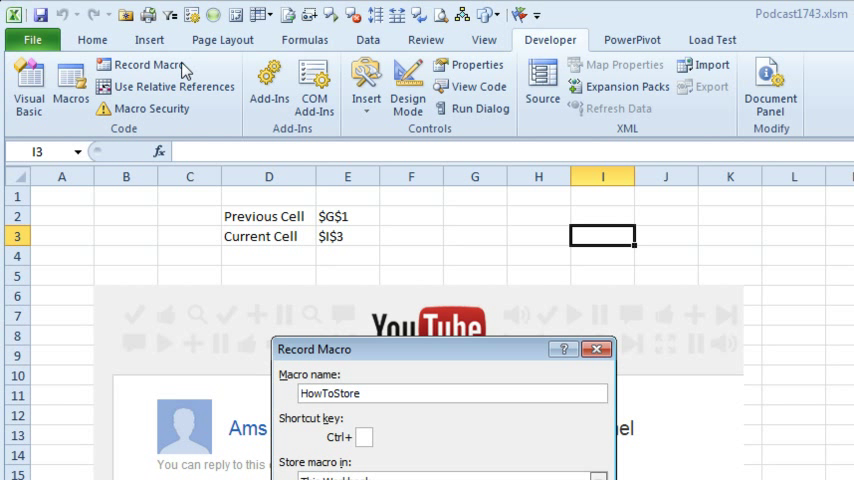
type("Textin")
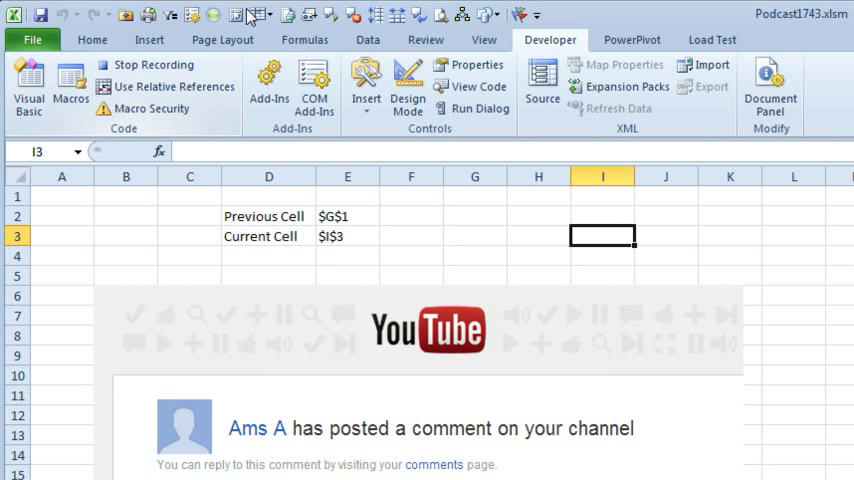
left_click(304, 40)
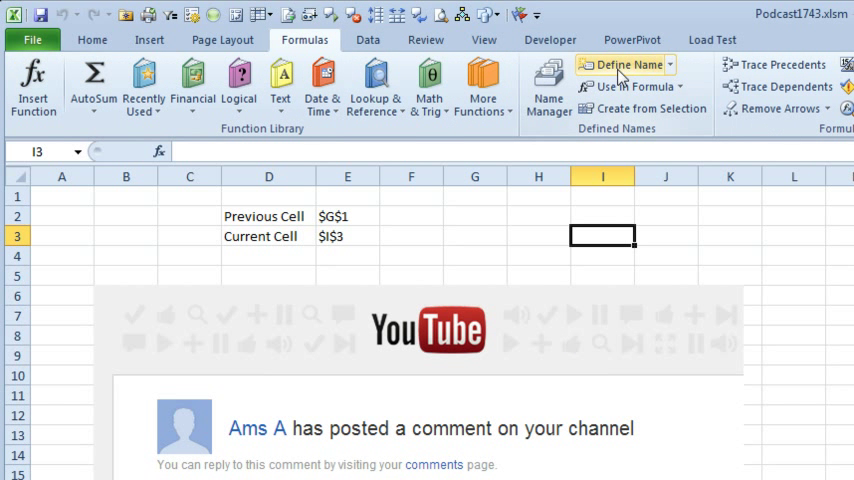
left_click(624, 64)
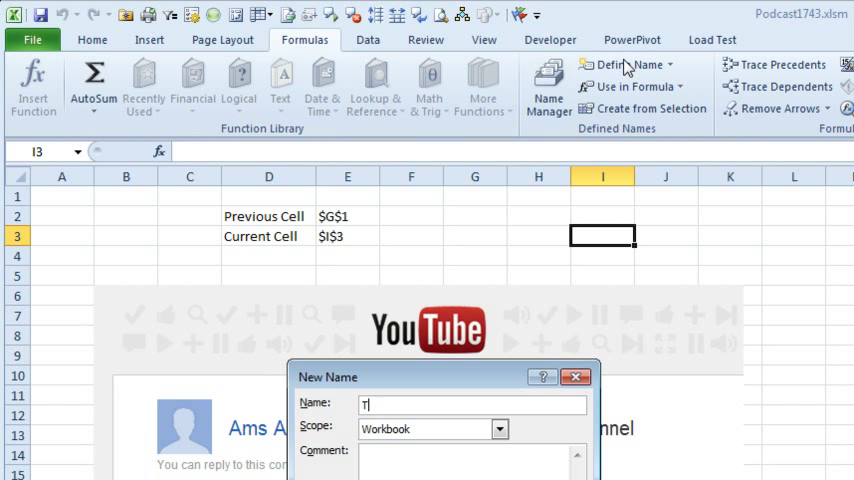
type("esting")
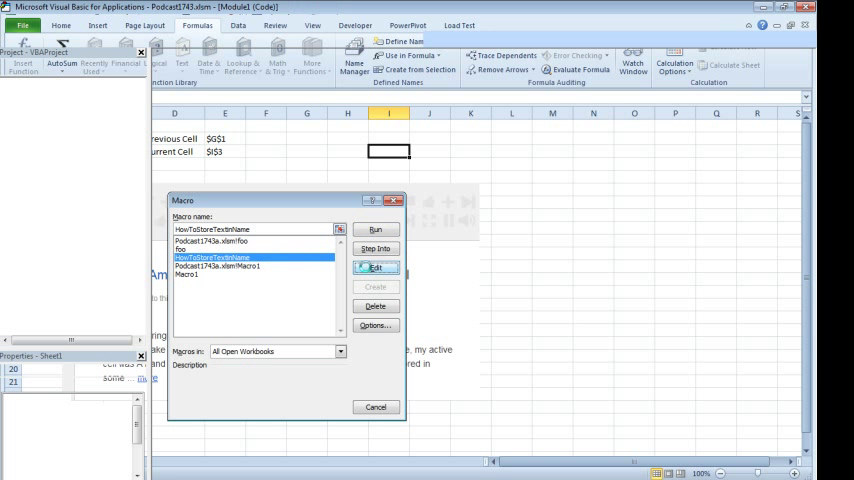
Edit the recorded HowToStoreTextinName macro to view its Names.Add code in the VBA editor
left_click(376, 268)
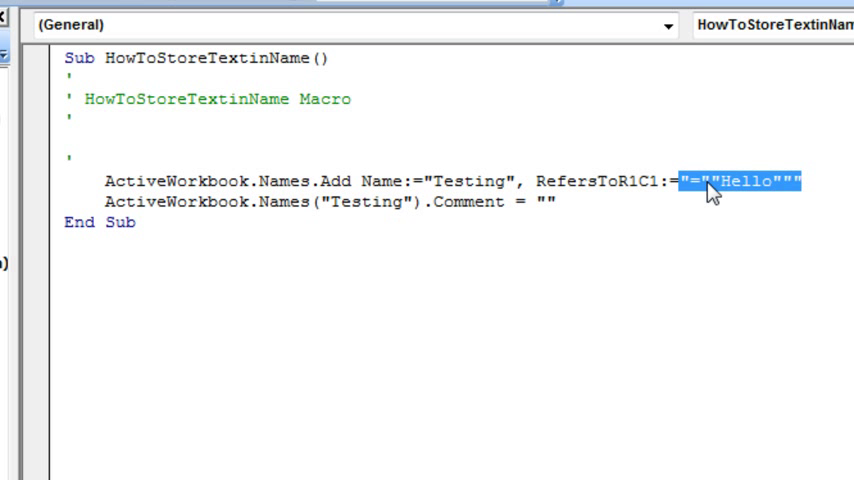
mouse_move(636, 216)
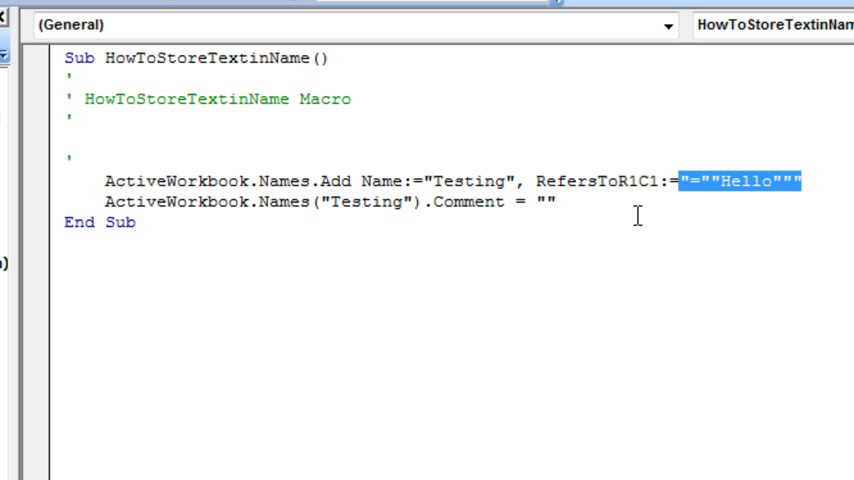
mouse_move(488, 202)
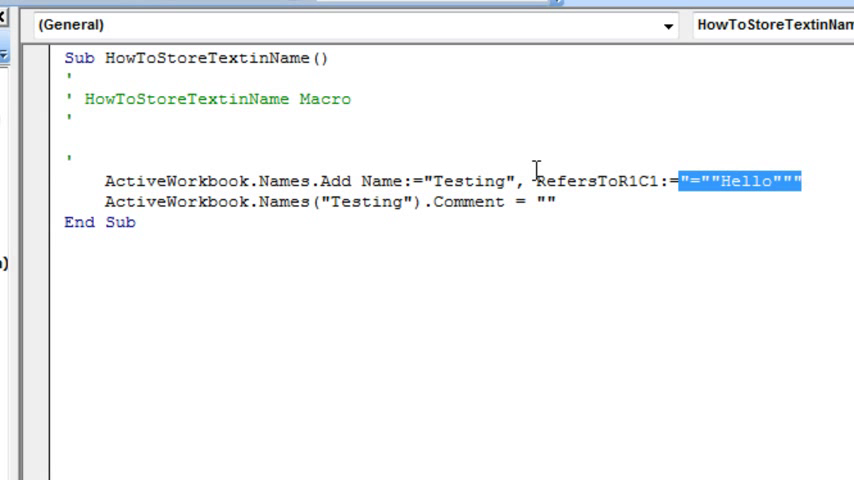
left_click(562, 204)
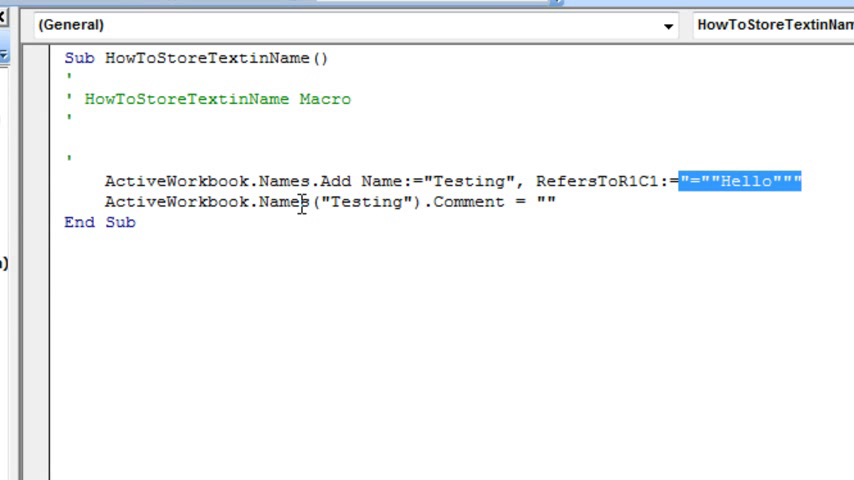
Write Sub TestSomeMore with Debug.Print ActiveWorkbook.Names("Testing").RefersTo
left_click(64, 284)
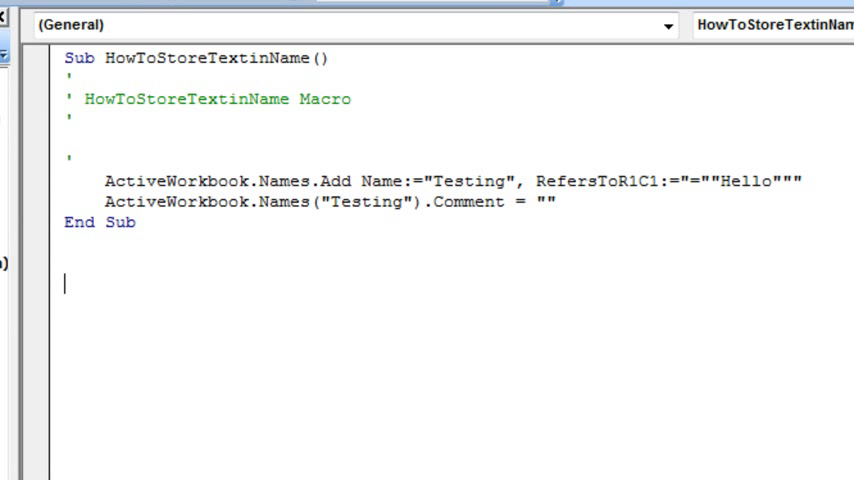
type("Sub Te")
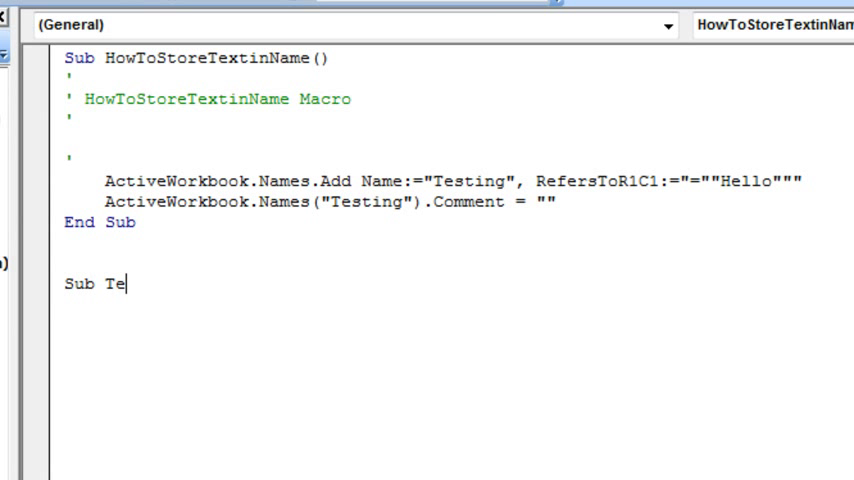
type("stSomeMore(")
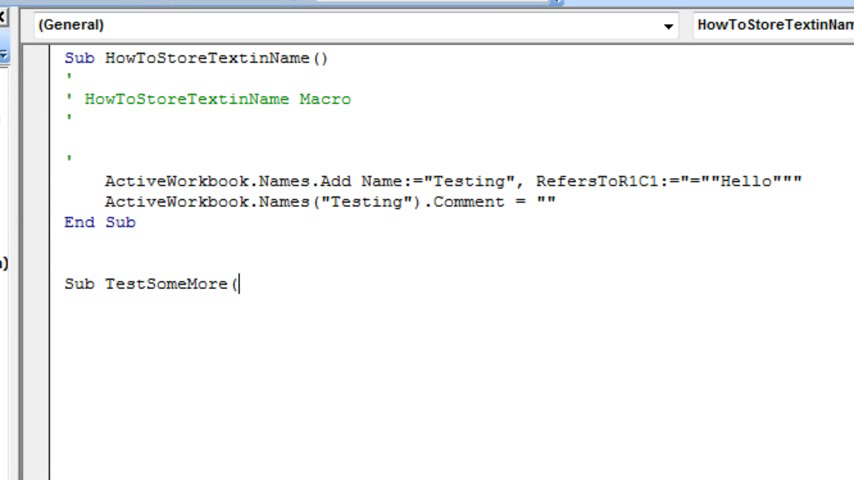
type(")")
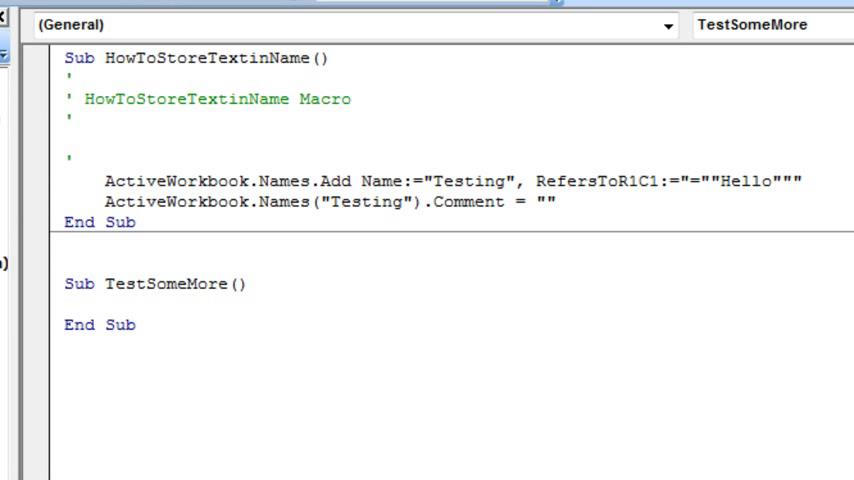
type("activewor")
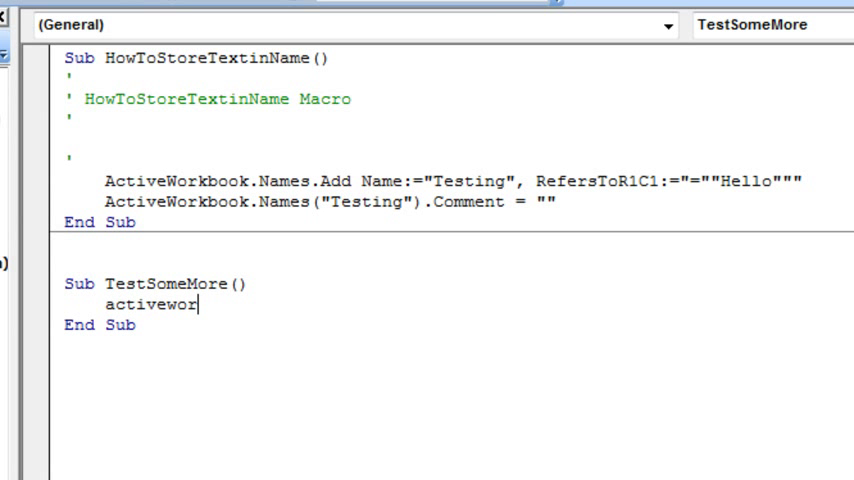
type("kbook.names(\"Testin")
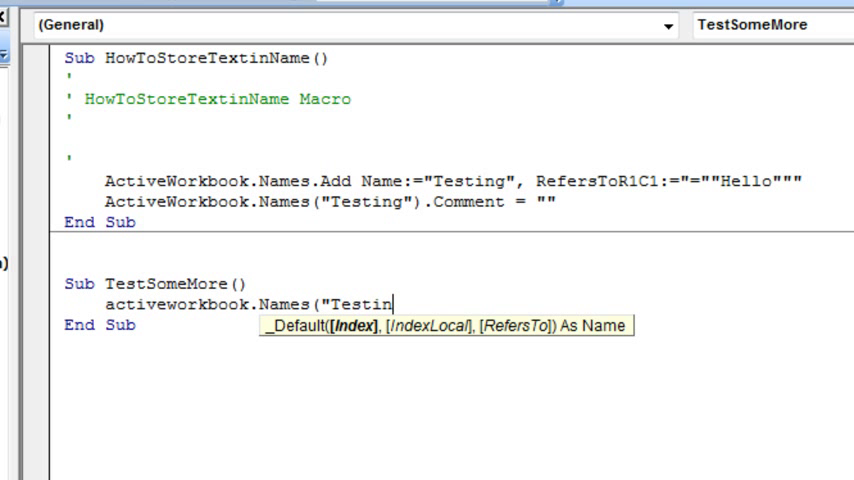
type("g\")")
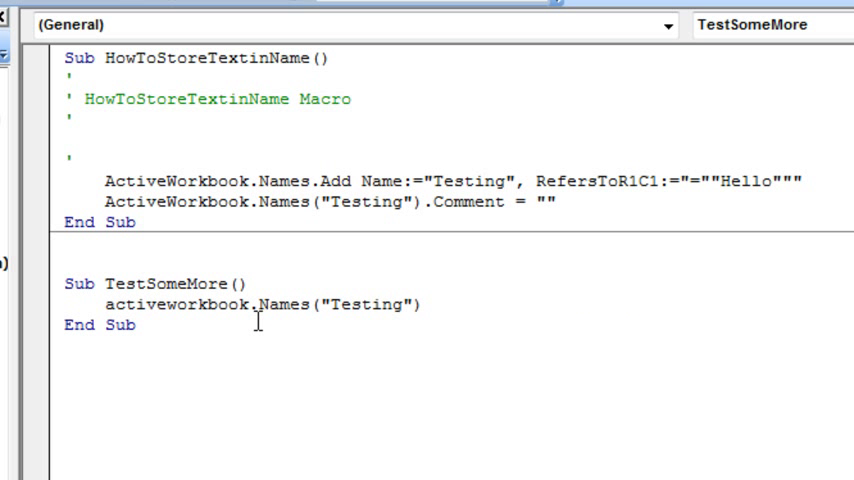
type(".")
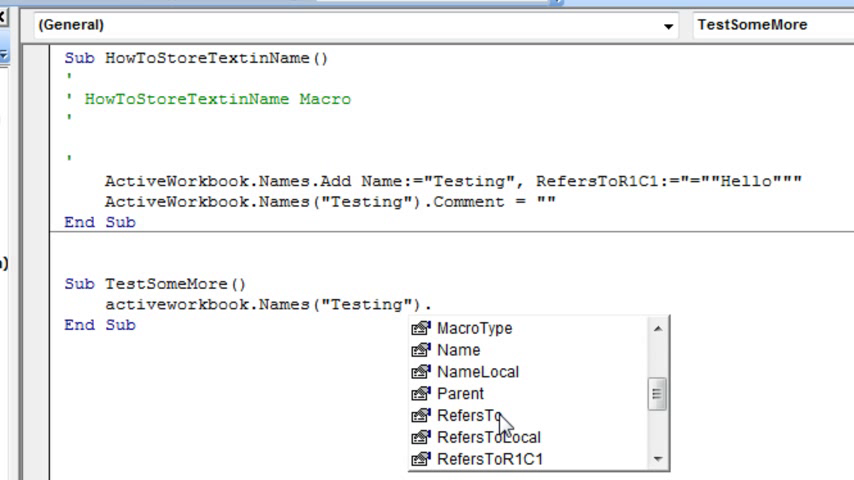
double_click(466, 416)
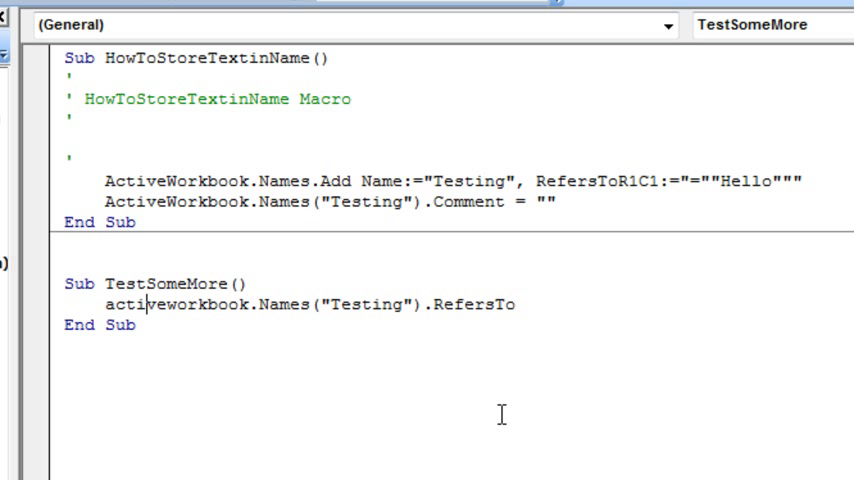
type("debu")
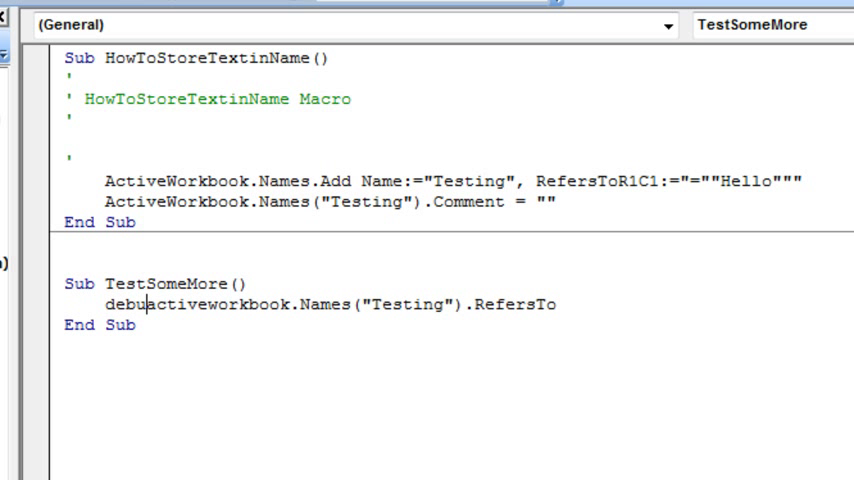
type("g.print")
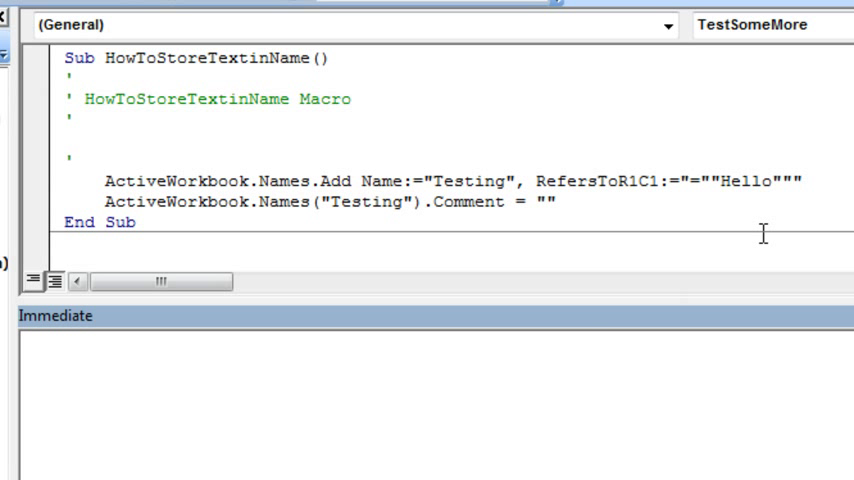
mouse_move(748, 298)
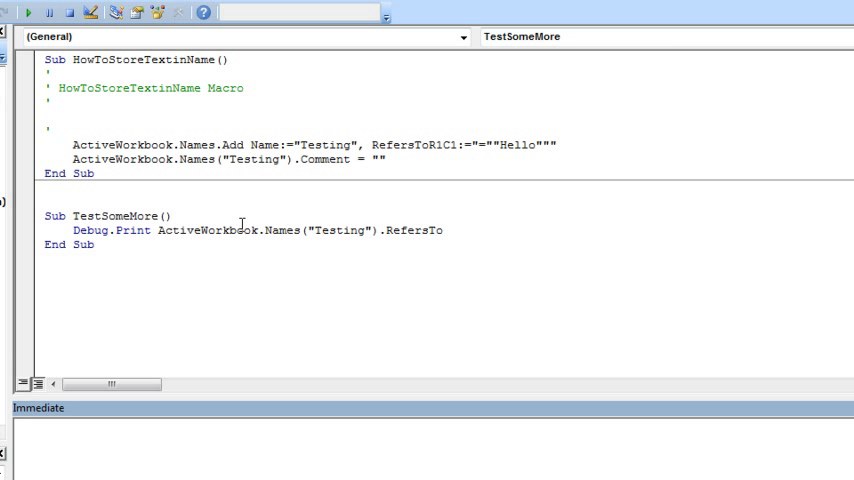
Run TestSomeMore so the Immediate window prints ="Hello"
left_click(30, 12)
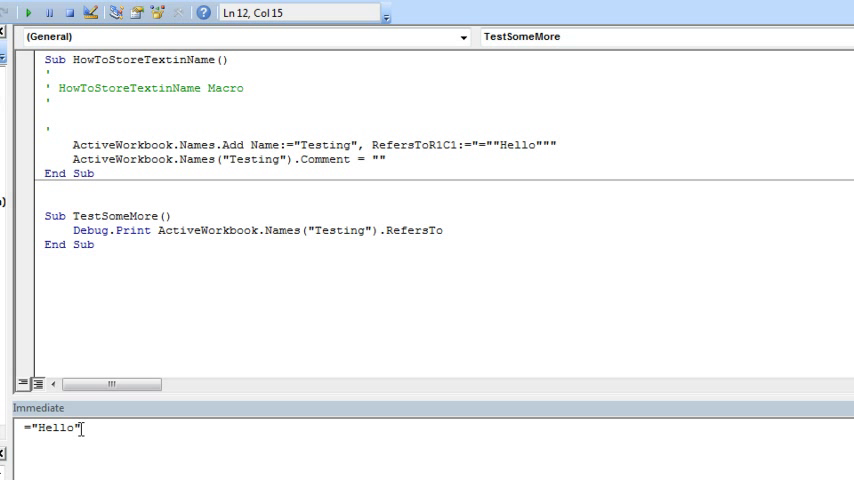
mouse_move(408, 228)
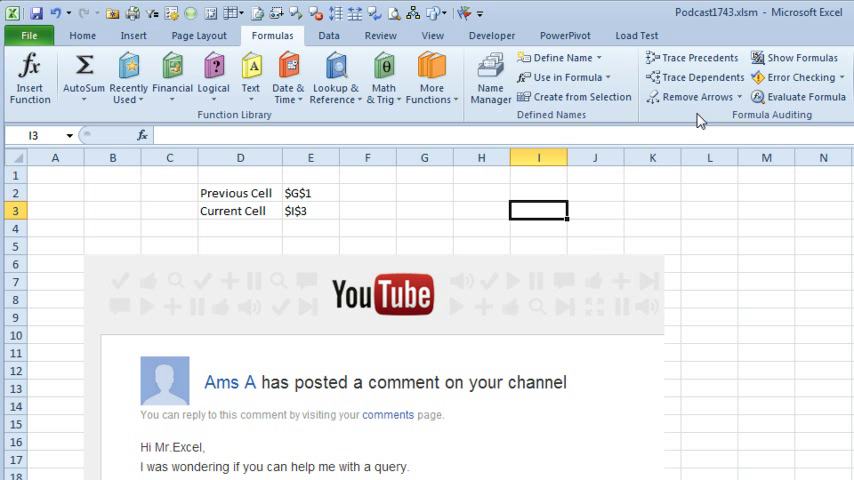
mouse_move(560, 56)
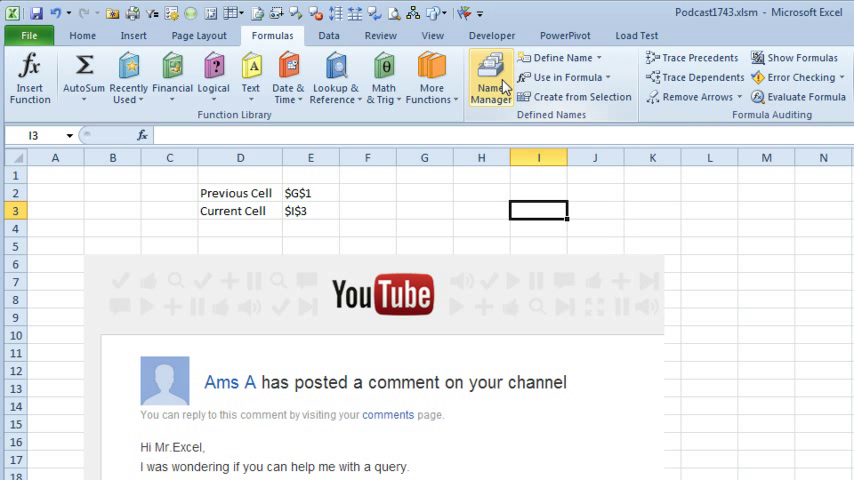
Show the Name Manager listing the workbook's defined names including Testing
left_click(488, 76)
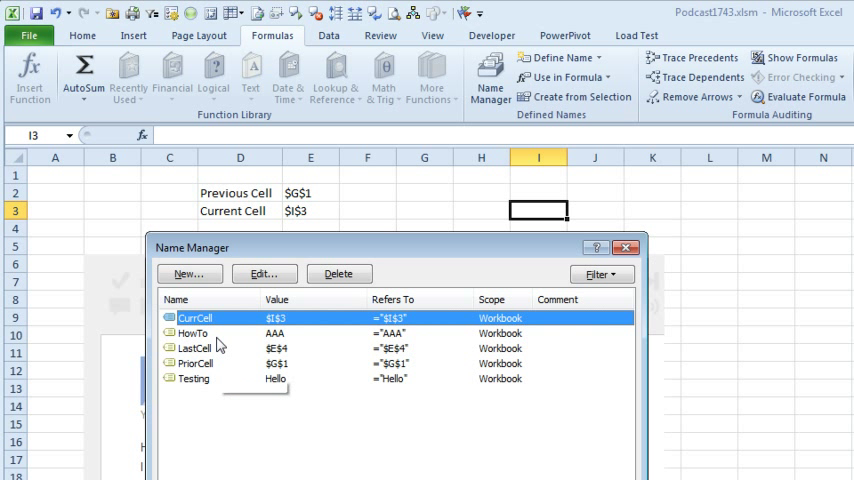
mouse_move(220, 322)
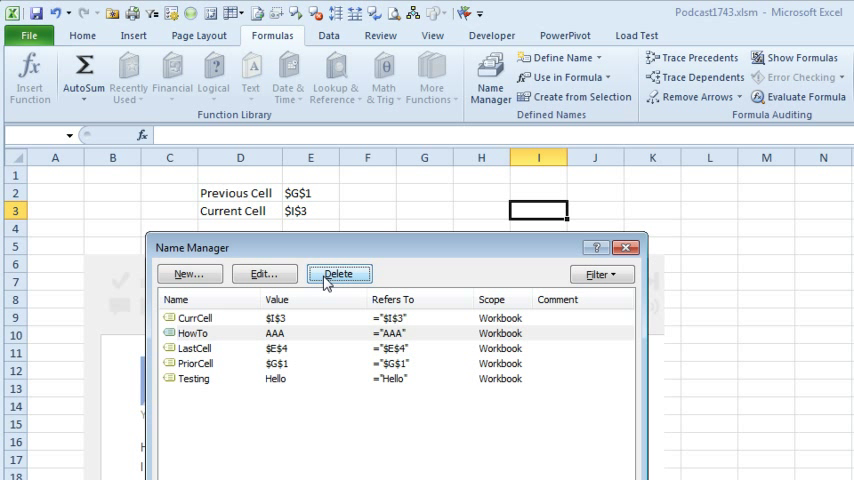
Delete the LastCell and Testing names, keeping only CurrCell and PriorCell
left_click(338, 272)
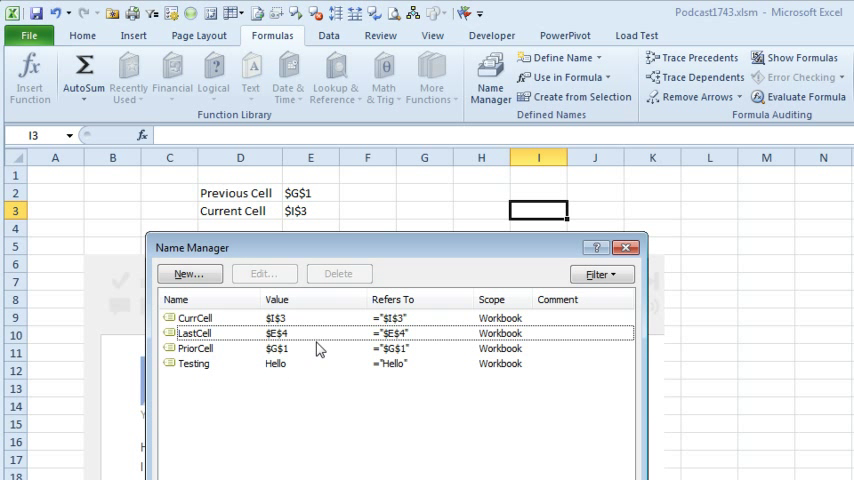
left_click(340, 272)
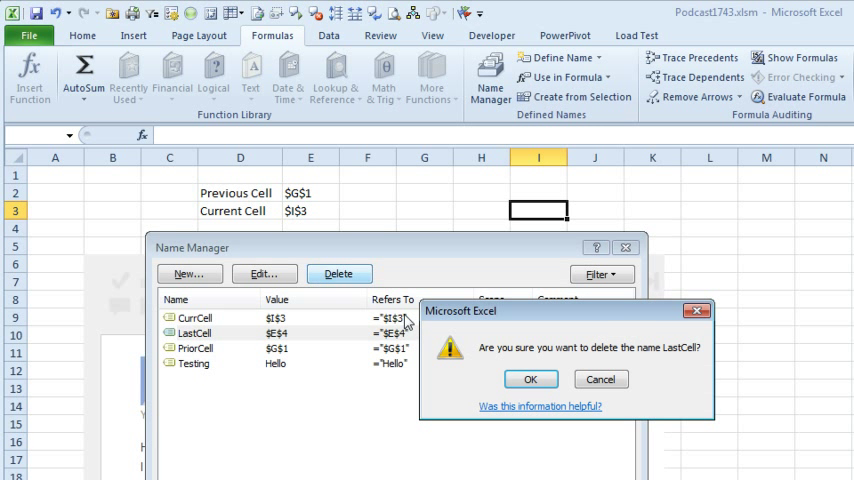
left_click(532, 378)
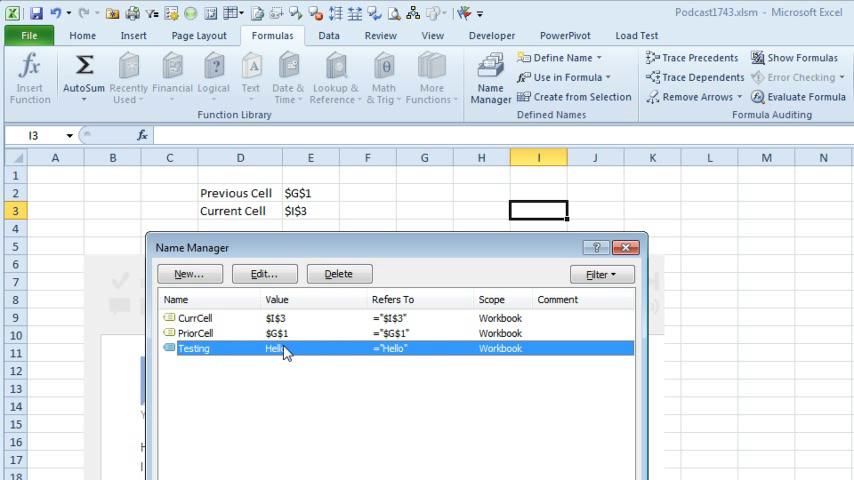
left_click(340, 272)
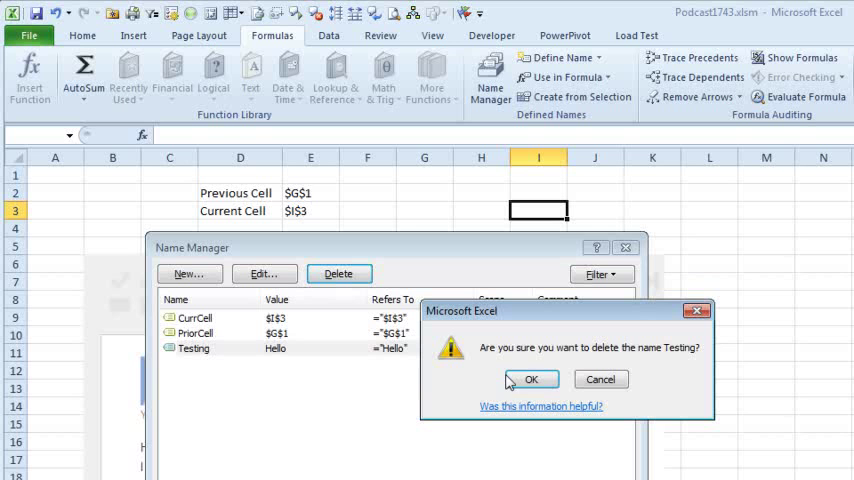
left_click(530, 380)
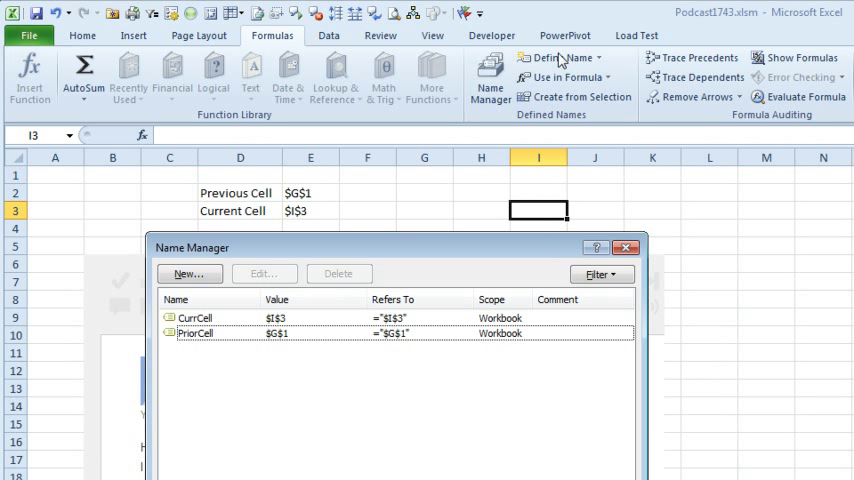
mouse_move(556, 60)
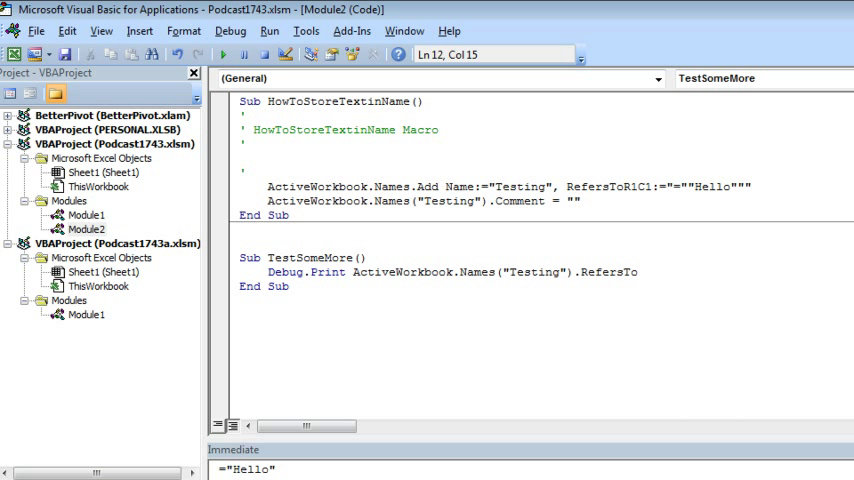
mouse_move(124, 150)
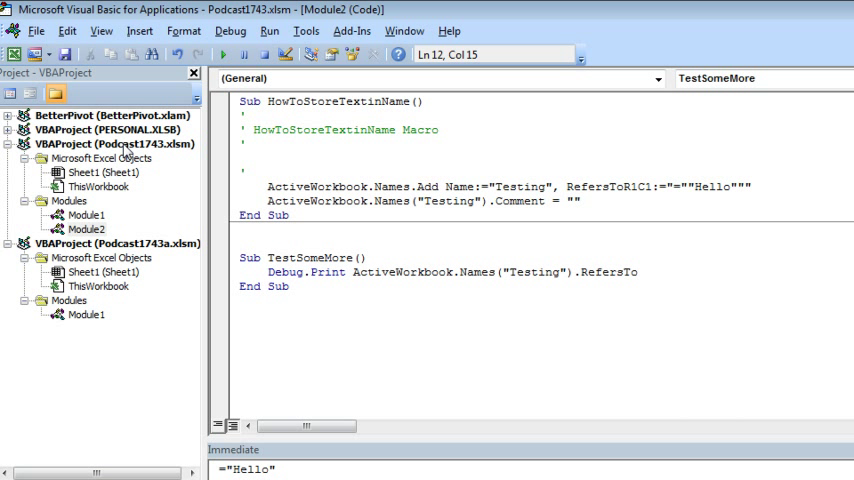
mouse_move(96, 158)
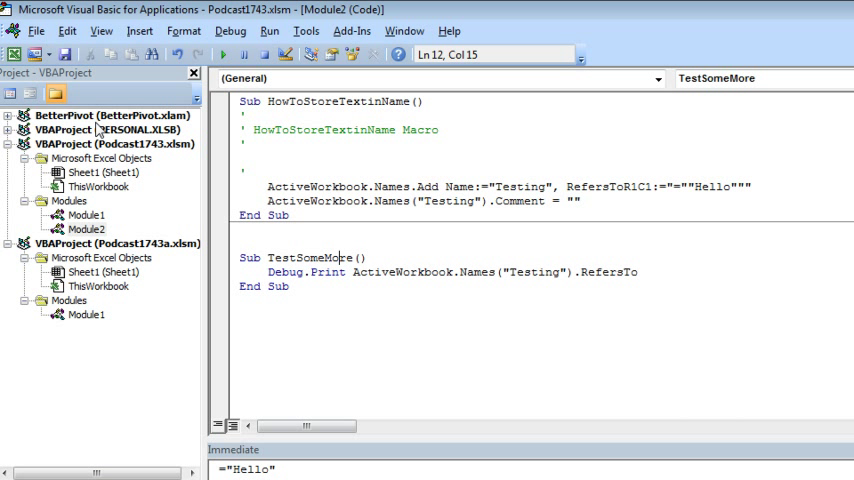
left_click(104, 172)
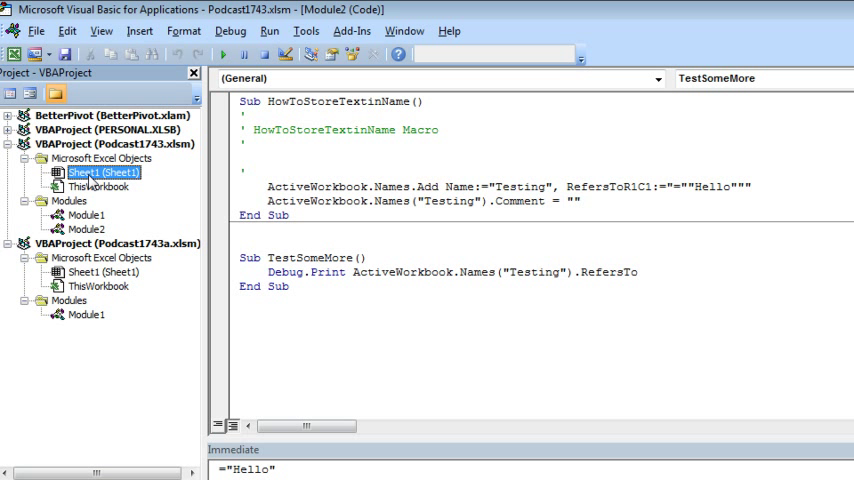
Add Sheet1's Worksheet_SelectionChange handler setting PriorCell from CurrCell and CurrCell to the selected address
double_click(104, 172)
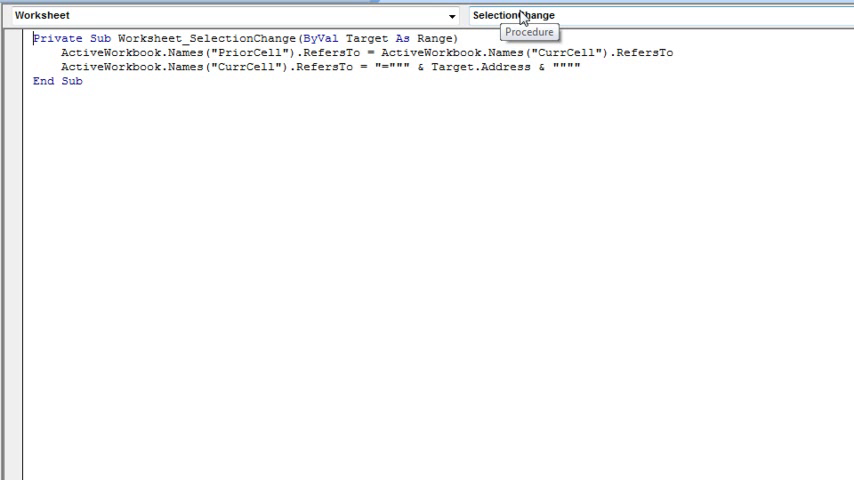
mouse_move(532, 22)
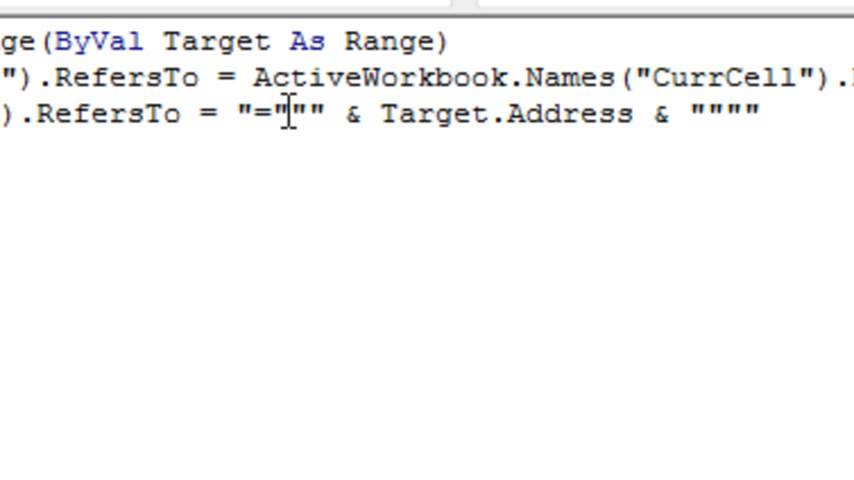
mouse_move(250, 112)
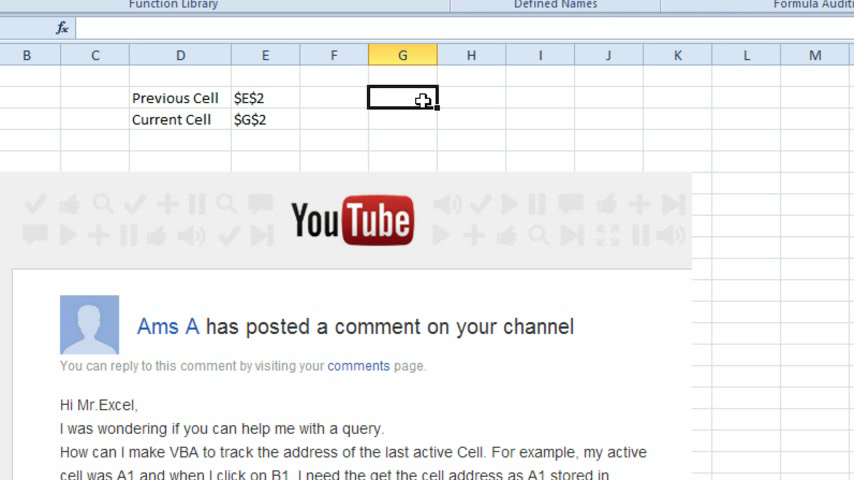
Enter =PriorCell and =CurrCell formulas beside the tracker labels
type("=pri")
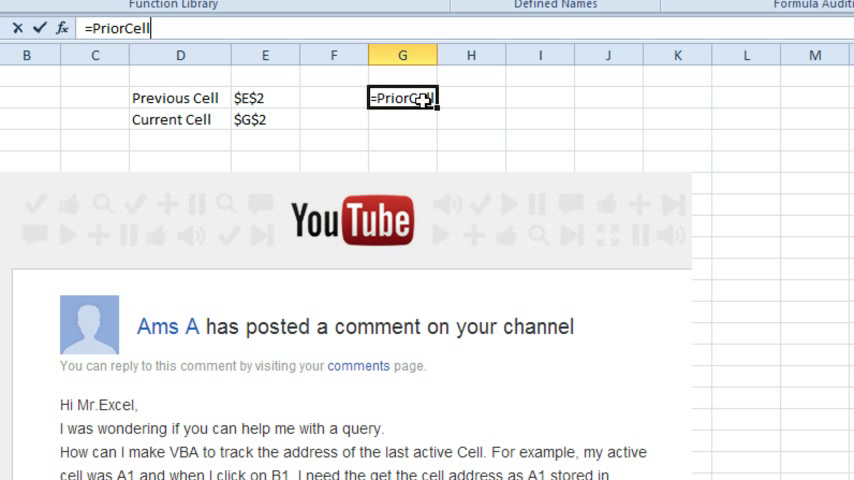
type("=cu")
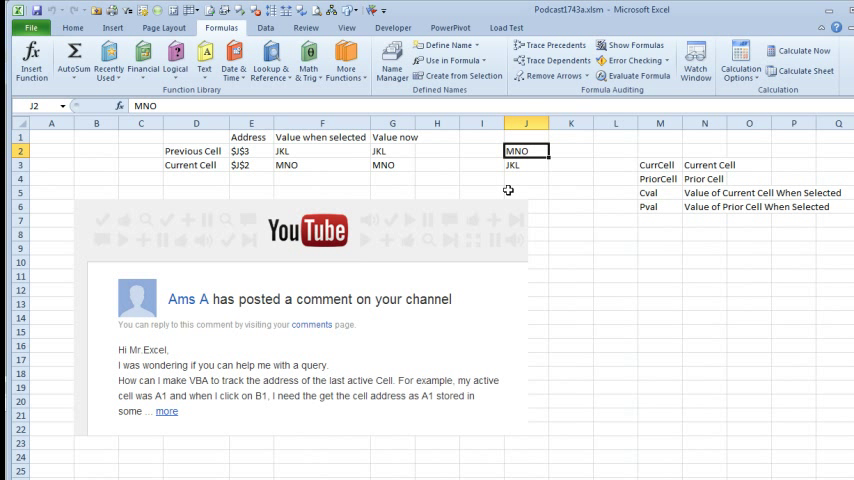
mouse_move(308, 154)
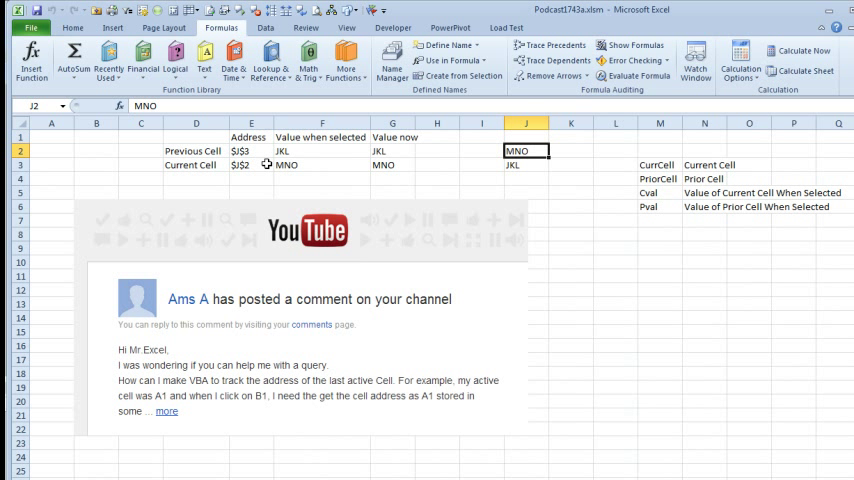
mouse_move(264, 152)
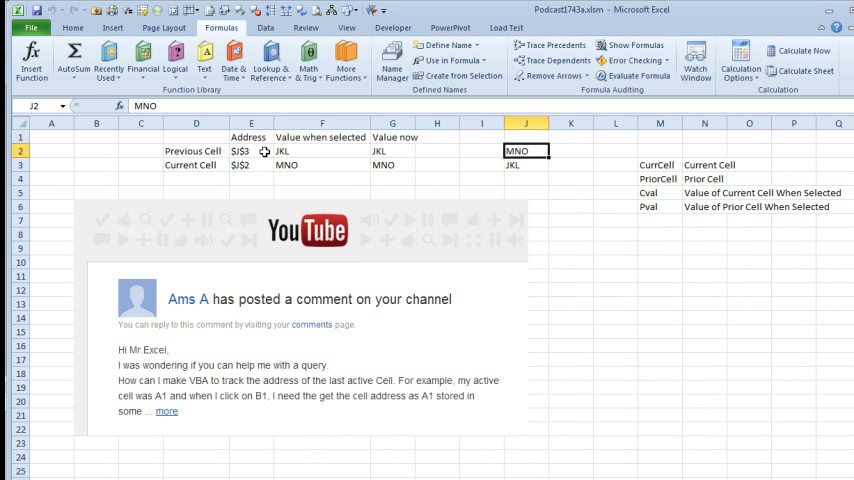
mouse_move(292, 152)
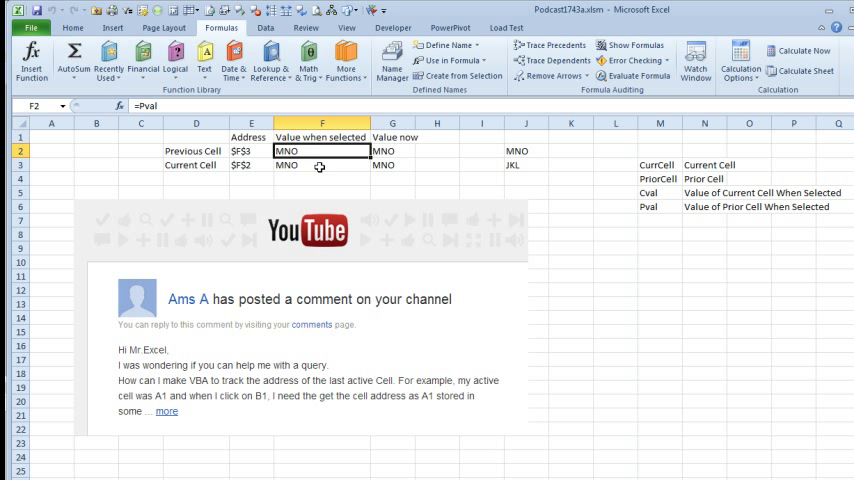
Overwrite J2 with XYZ and move to J3 so the tracker shows stored MNO versus current XYZ
left_click(320, 164)
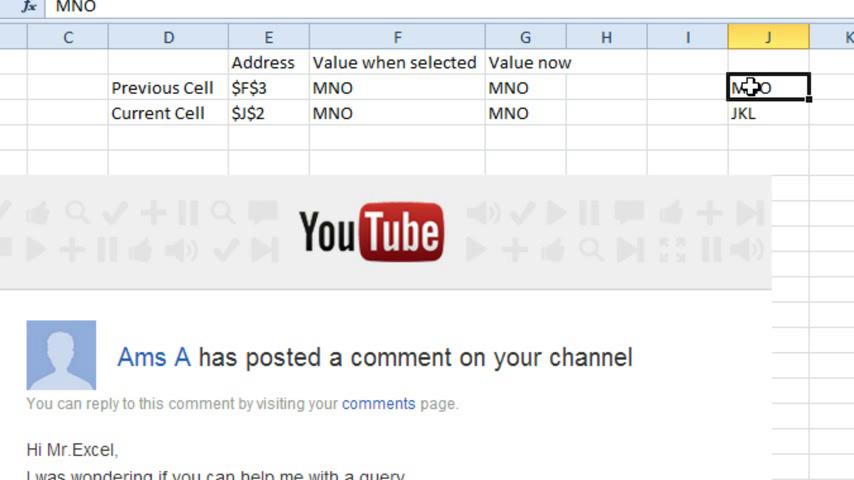
type("XYZ")
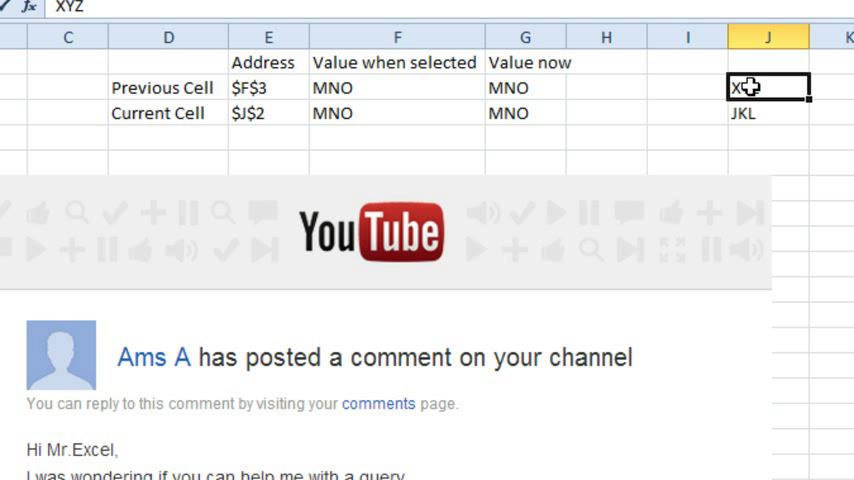
left_click(768, 112)
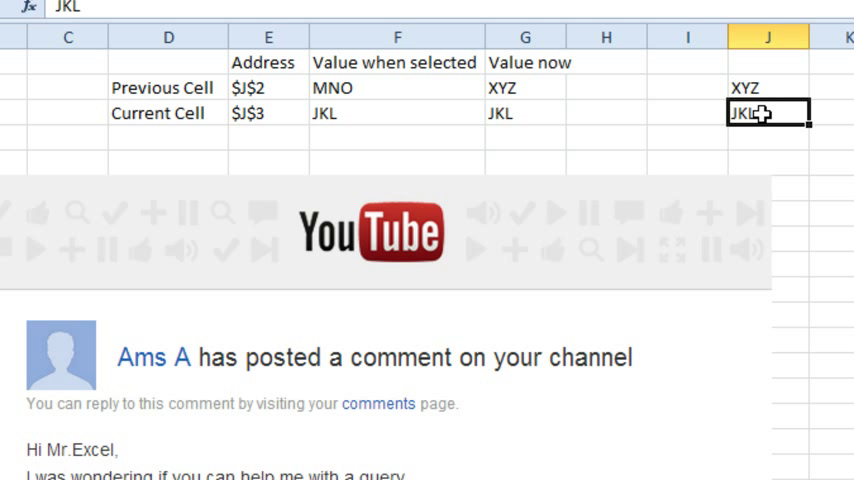
mouse_move(310, 116)
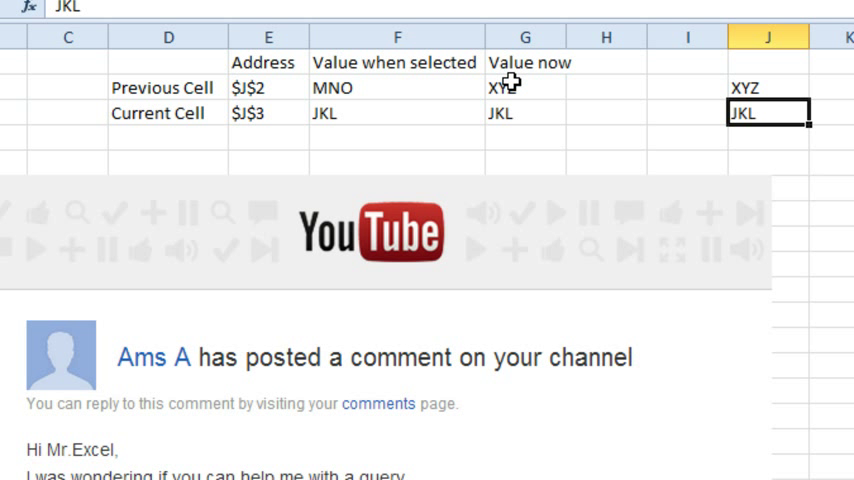
mouse_move(510, 82)
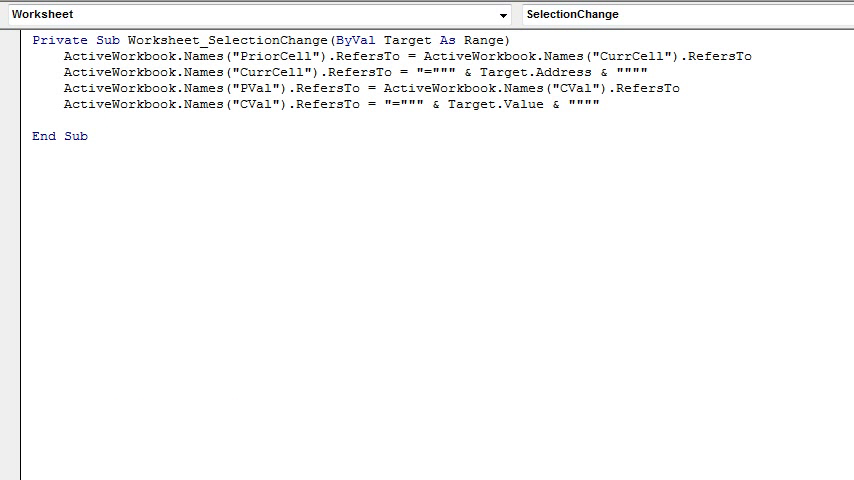
mouse_move(532, 180)
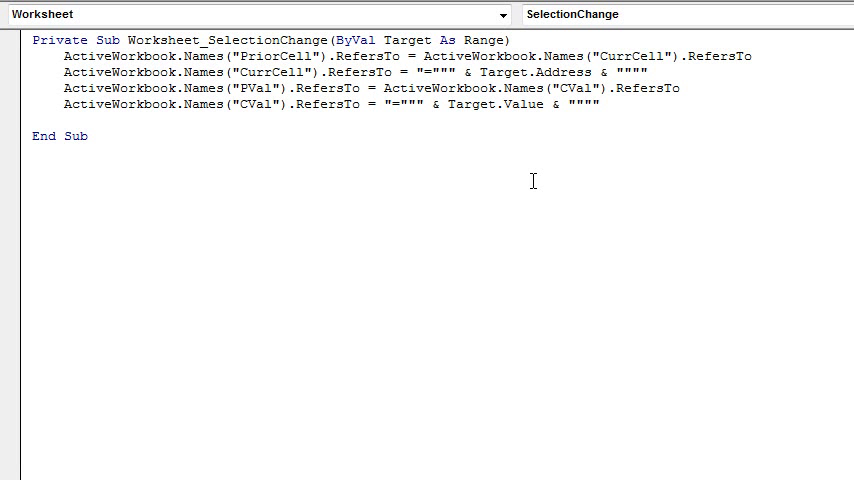